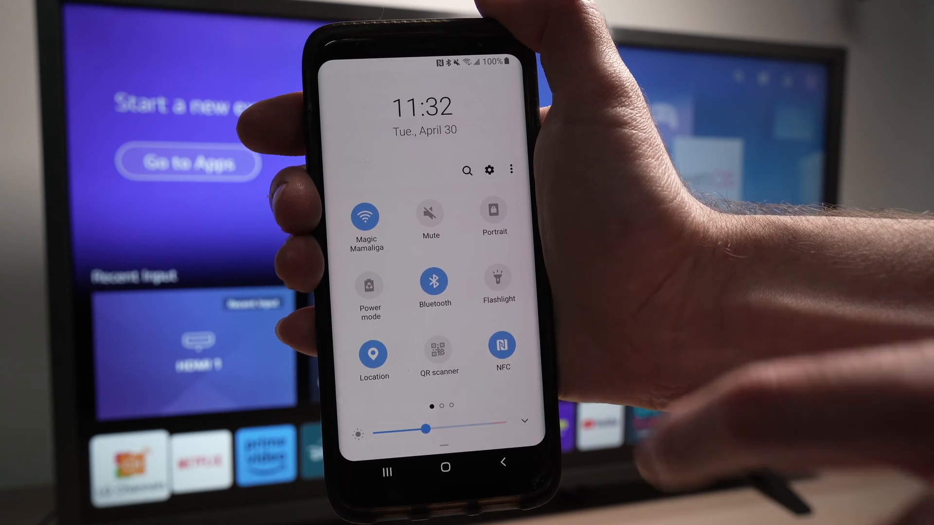
Swipe left through the quick settings tile pages to the third page with the Kids Home tile
{"action": "scroll", "scroll_direction": "left", "scroll_amount": 3}
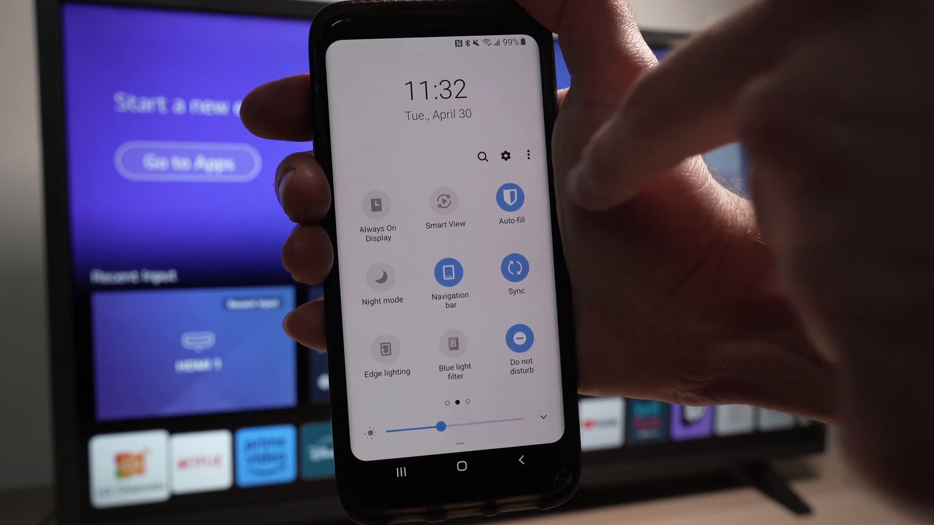
{"action": "scroll", "scroll_direction": "left", "scroll_amount": 3}
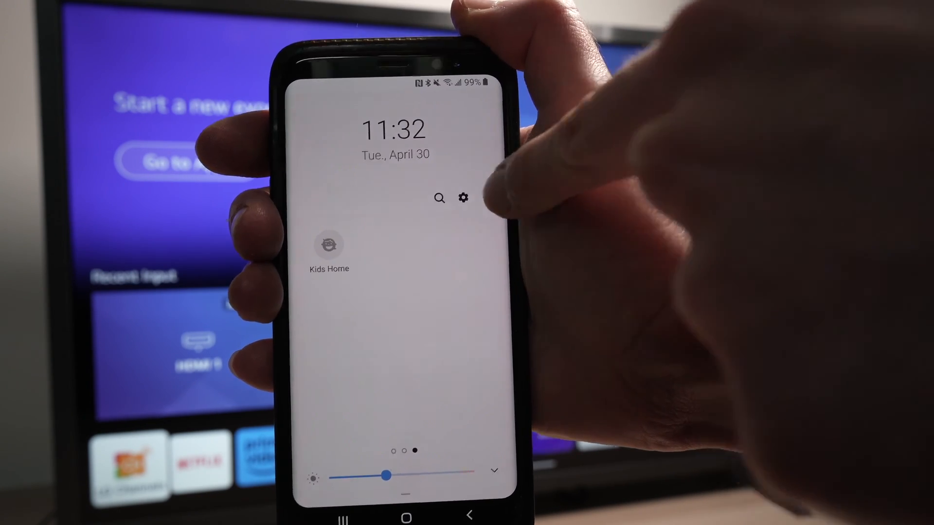
Choose Button order from the quick settings three-dot menu to enter the tile editor
{"action": "left_click", "coordinate": [462, 197]}
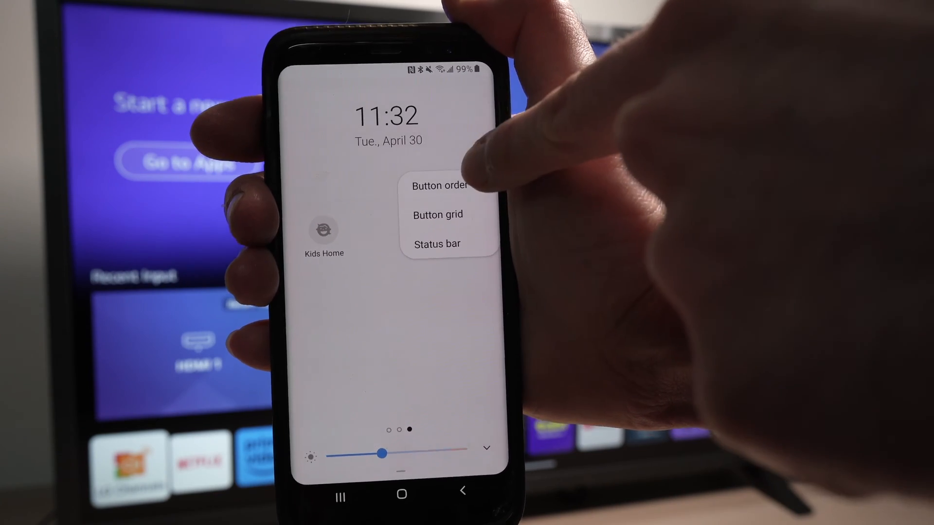
{"action": "left_click", "coordinate": [438, 185]}
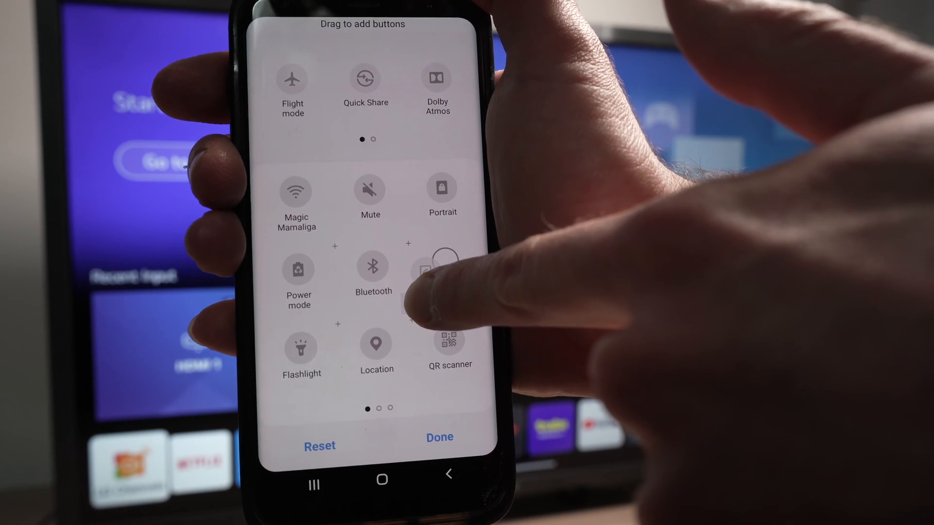
{"action": "left_click", "coordinate": [440, 436]}
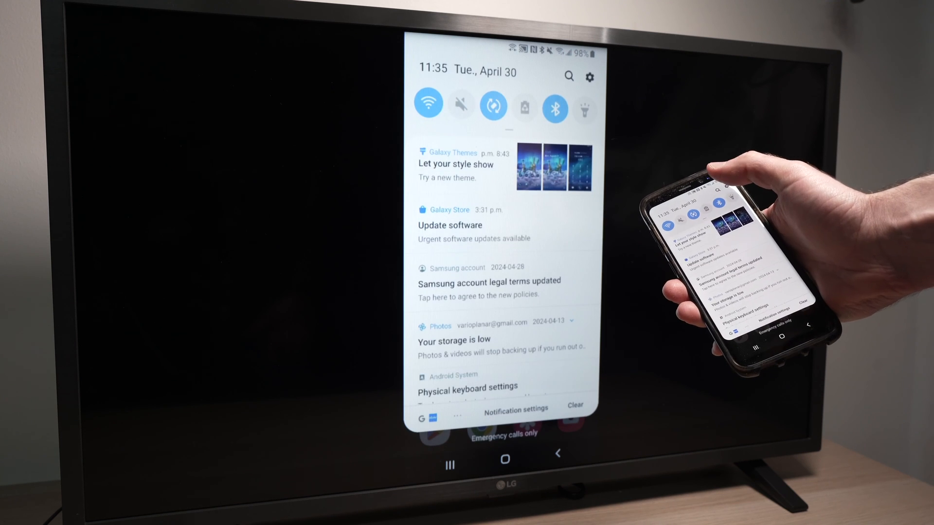
Expand Quick Settings and swipe to the second page showing Smart View connected to the LG webOS TV
{"action": "scroll", "scroll_direction": "down", "scroll_amount": 3}
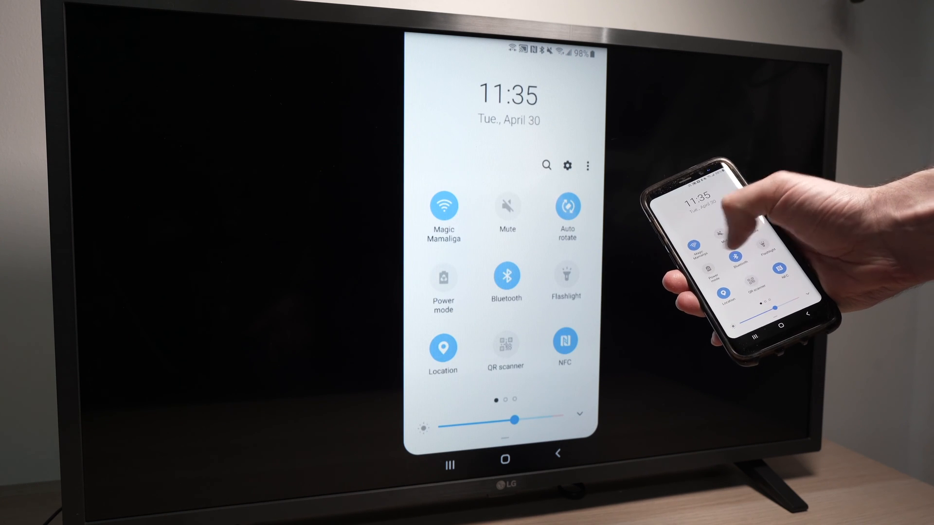
{"action": "scroll", "scroll_direction": "left", "scroll_amount": 3}
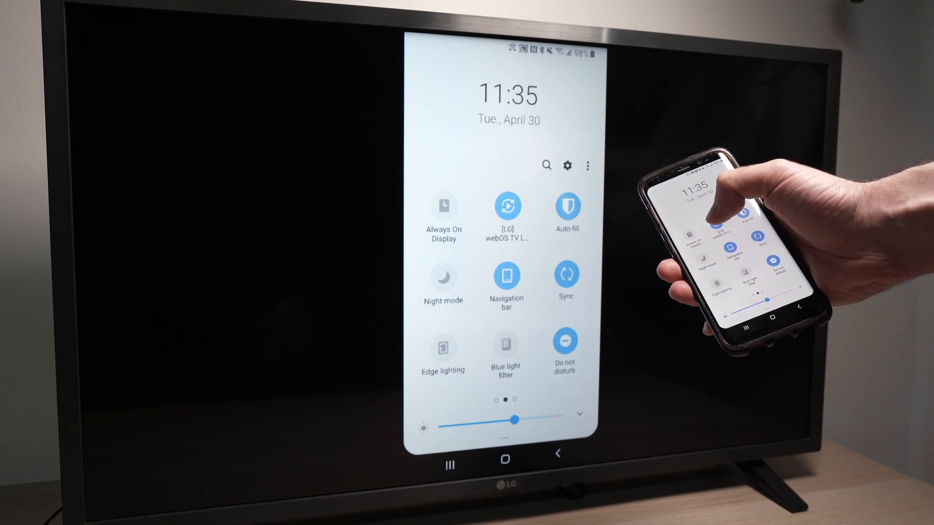